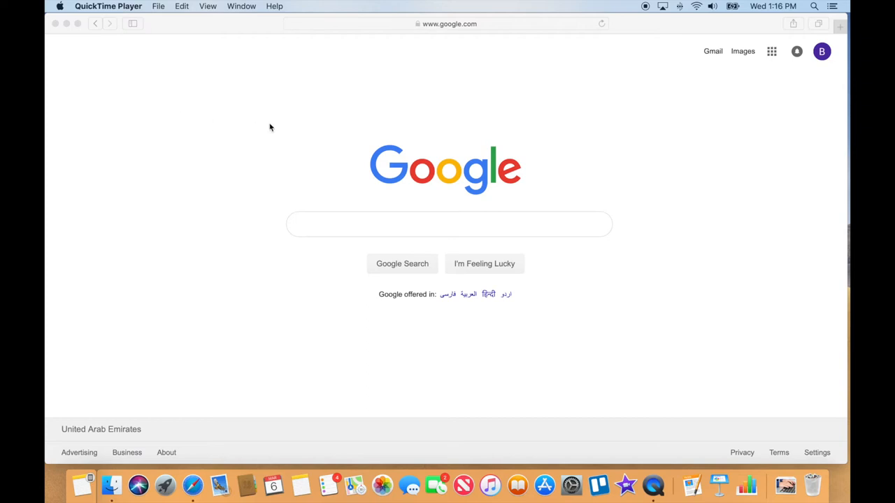
{"action": "mouse_move", "coordinate": [467, 129]}
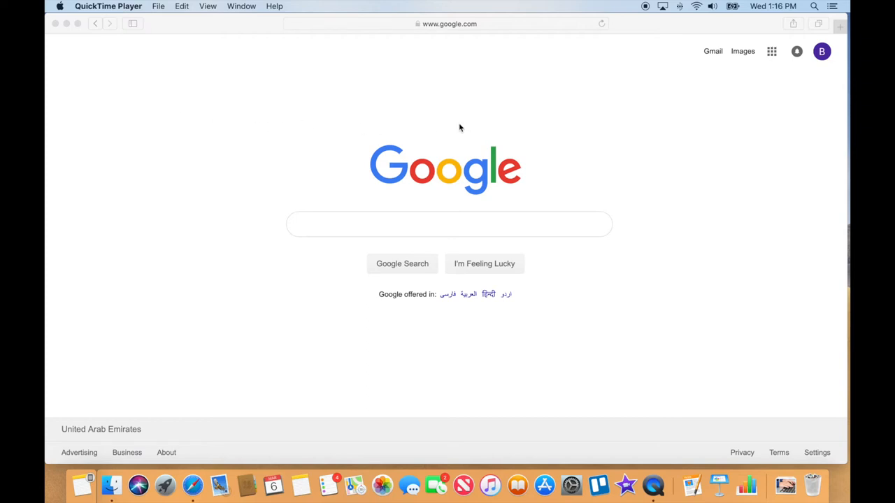
{"action": "mouse_move", "coordinate": [603, 139]}
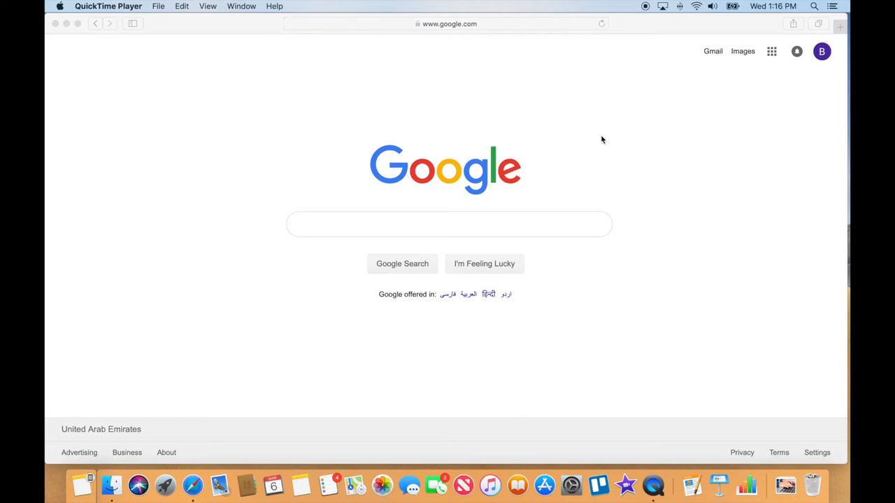
{"action": "mouse_move", "coordinate": [766, 68]}
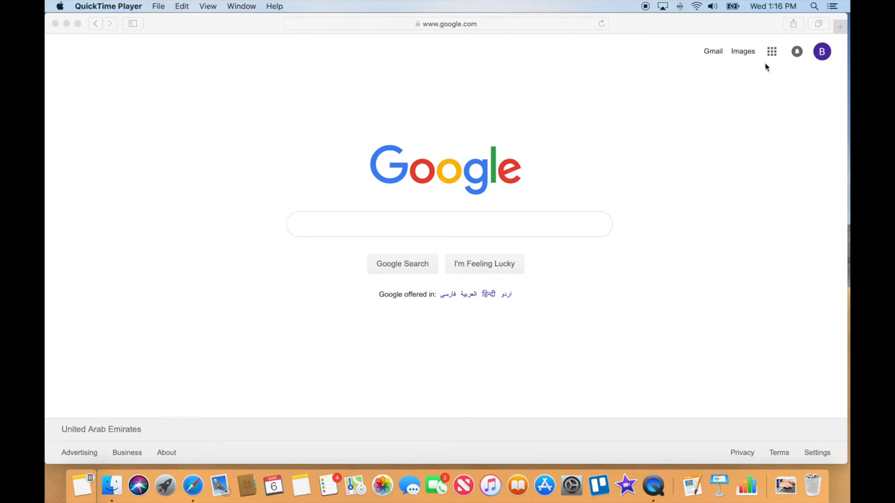
Reach the Google Docs home page from the apps grid and dismiss the welcome dialog.
{"action": "left_click", "coordinate": [772, 51]}
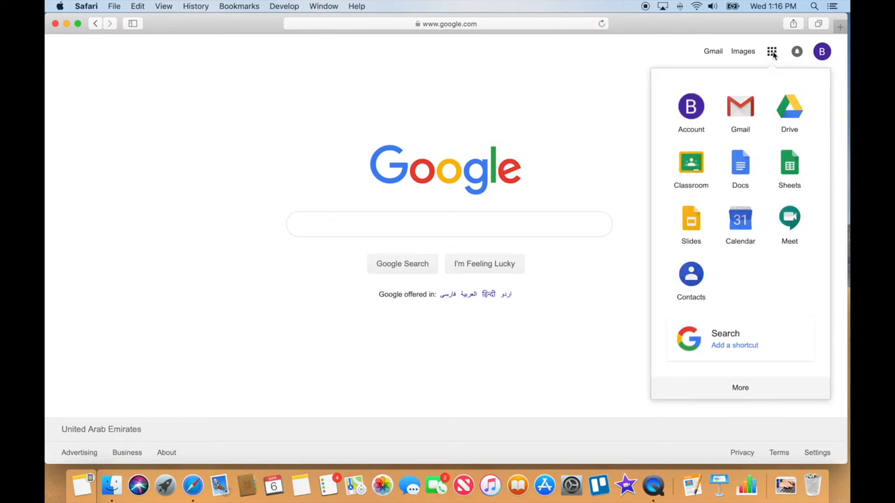
{"action": "left_click", "coordinate": [739, 162]}
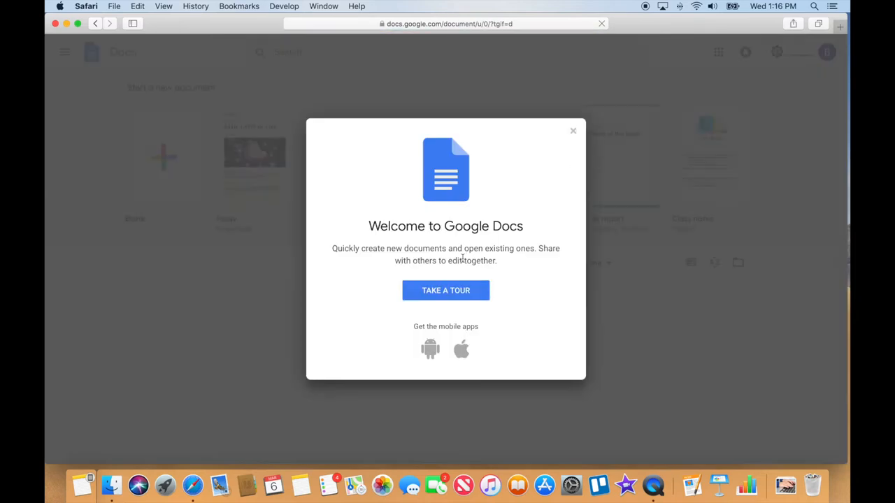
{"action": "left_click", "coordinate": [574, 131]}
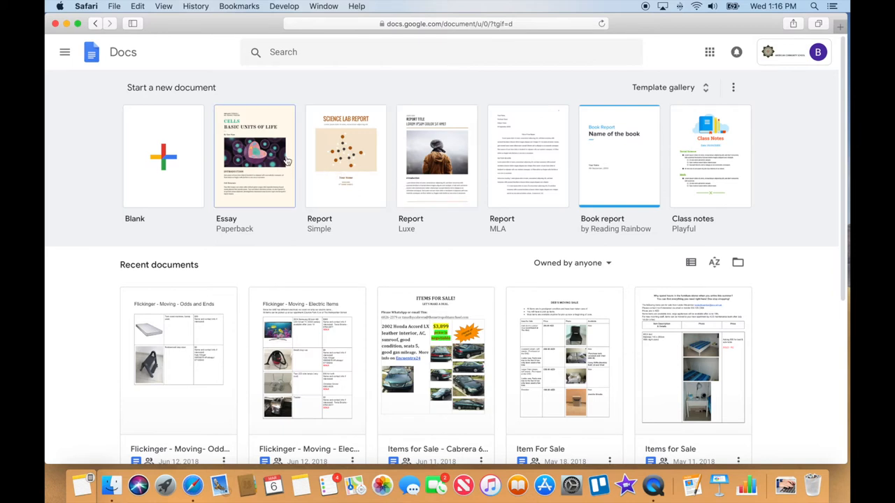
{"action": "mouse_move", "coordinate": [571, 162]}
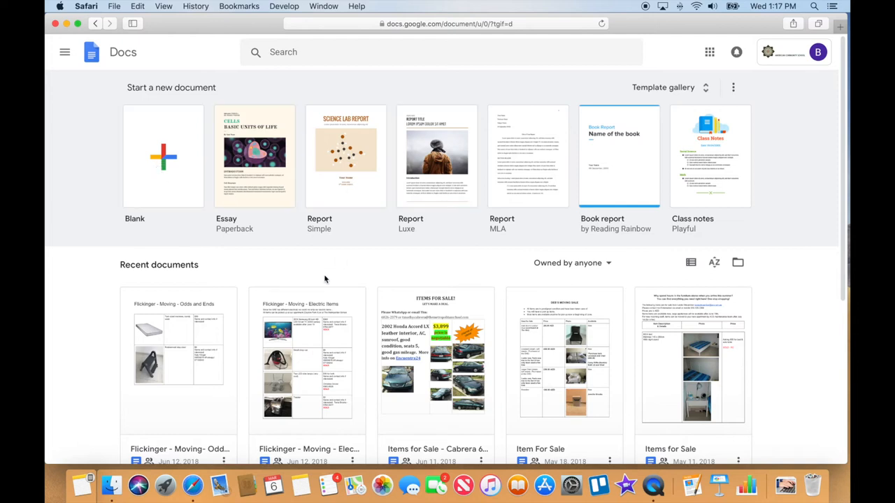
{"action": "mouse_move", "coordinate": [559, 325]}
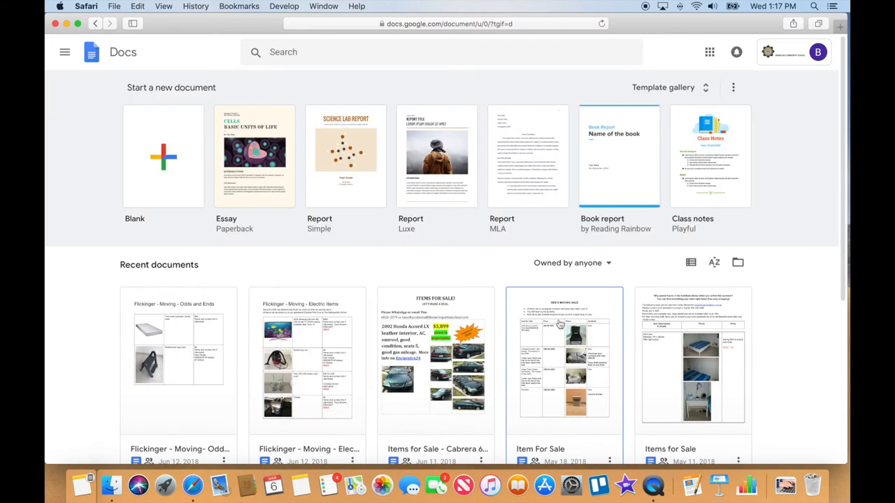
Start a new blank untitled document and place the cursor on its empty page.
{"action": "left_click", "coordinate": [163, 155]}
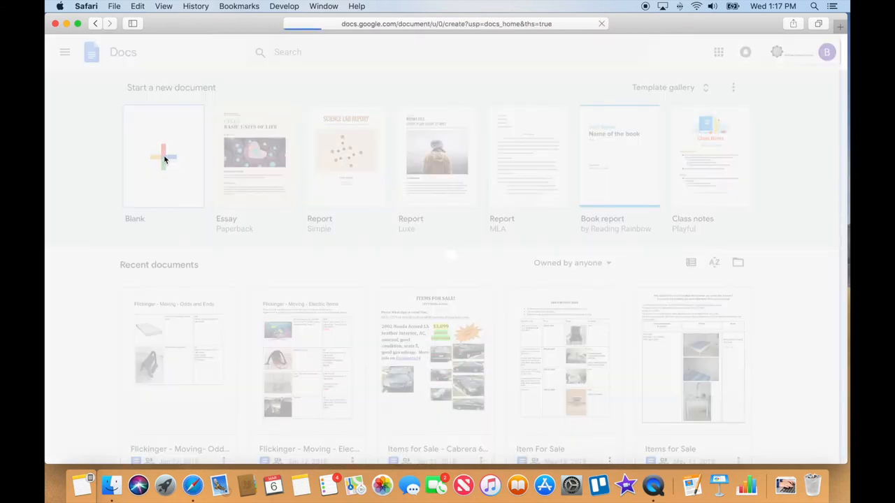
{"action": "left_click", "coordinate": [163, 155]}
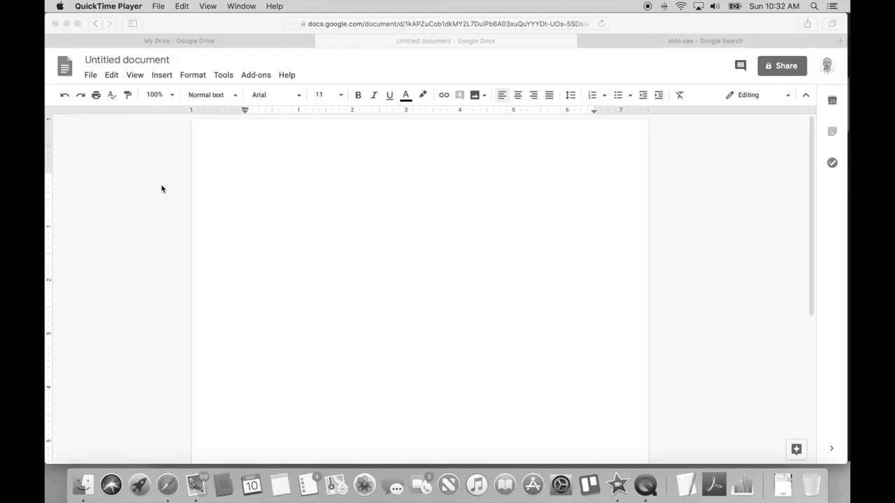
{"action": "mouse_move", "coordinate": [204, 218]}
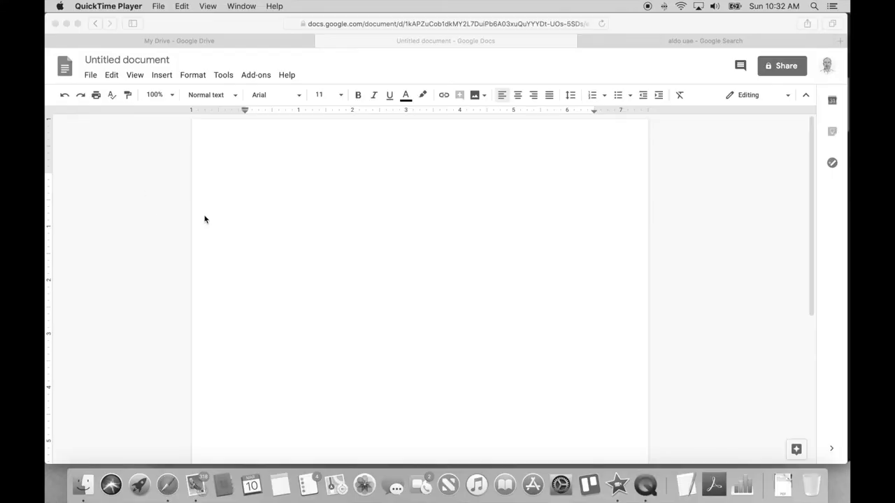
{"action": "mouse_move", "coordinate": [199, 213]}
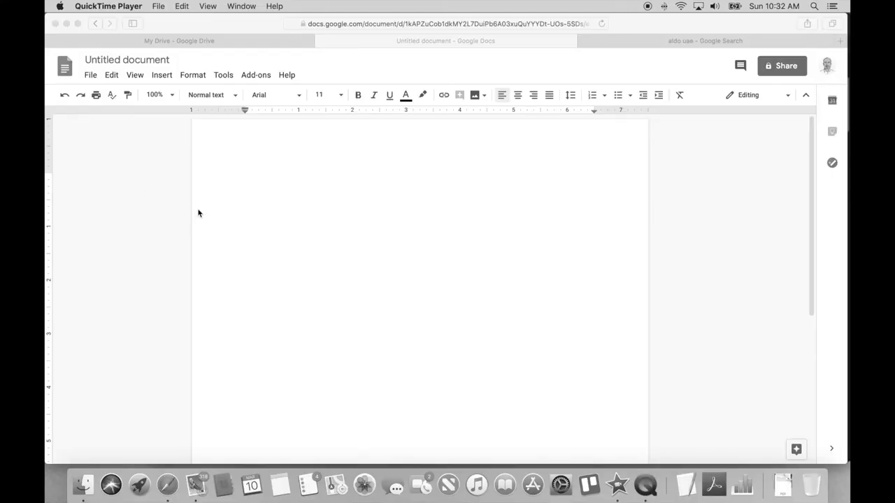
{"action": "mouse_move", "coordinate": [177, 237]}
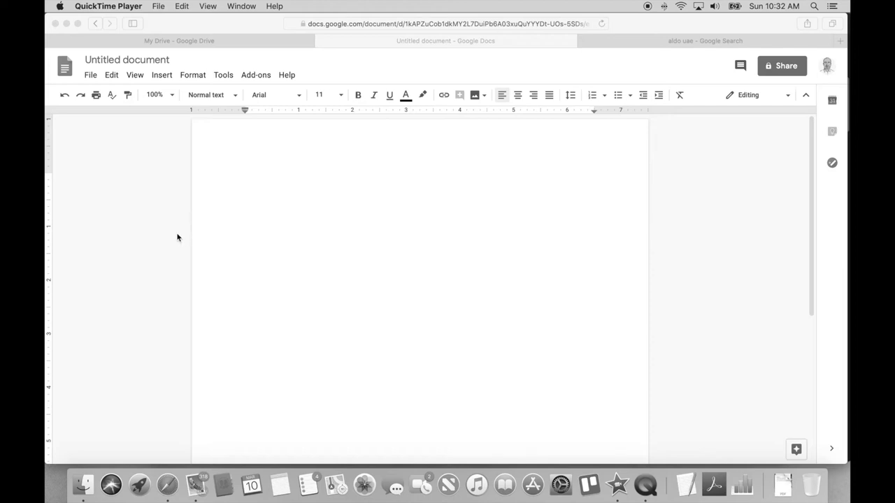
{"action": "mouse_move", "coordinate": [174, 240]}
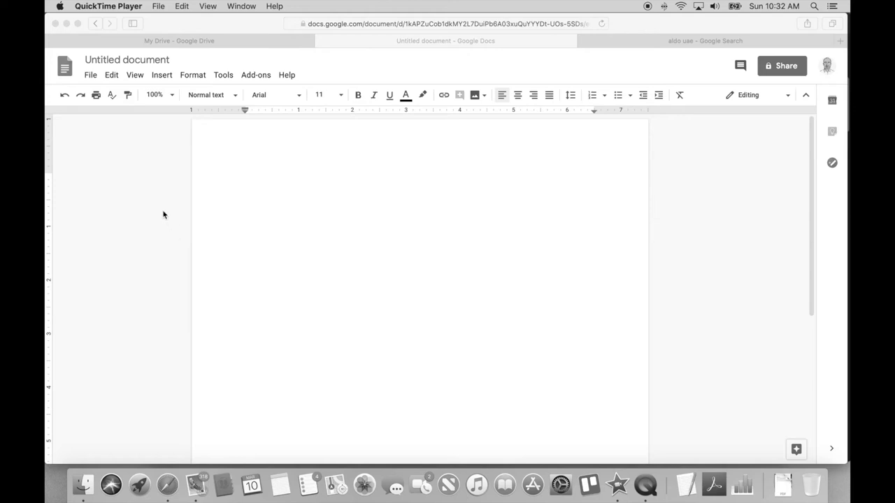
{"action": "mouse_move", "coordinate": [183, 162]}
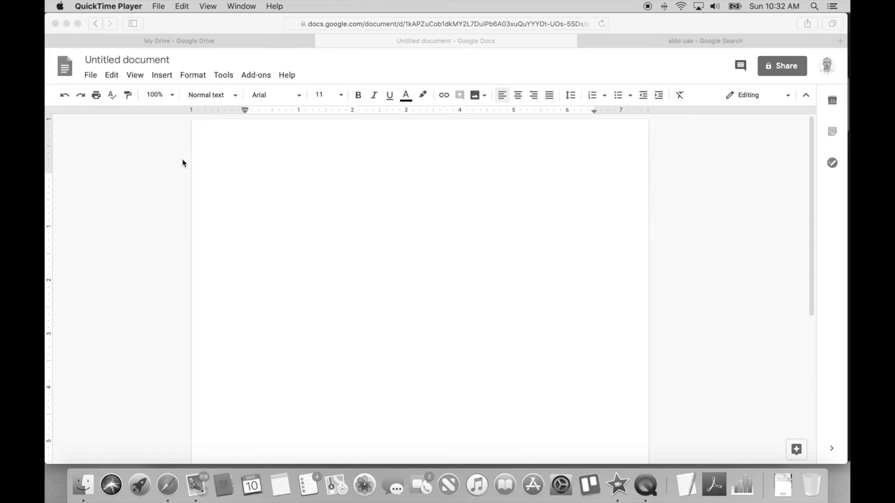
{"action": "mouse_move", "coordinate": [90, 76]}
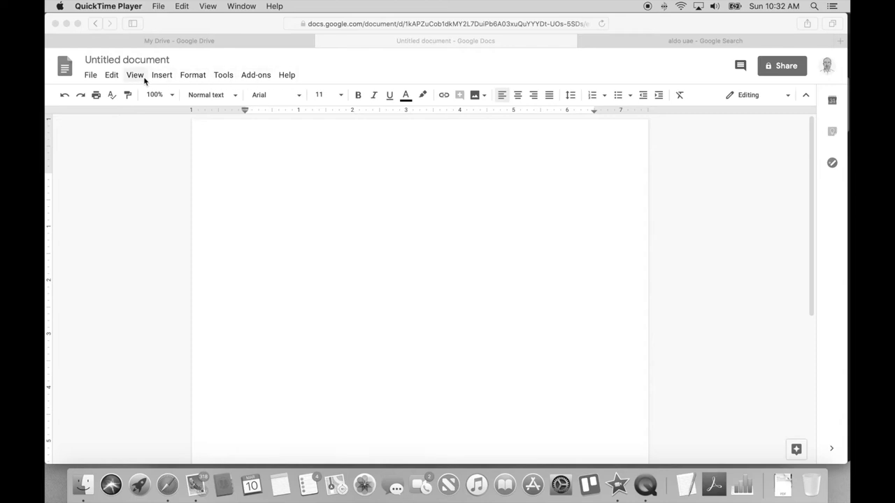
{"action": "mouse_move", "coordinate": [147, 78]}
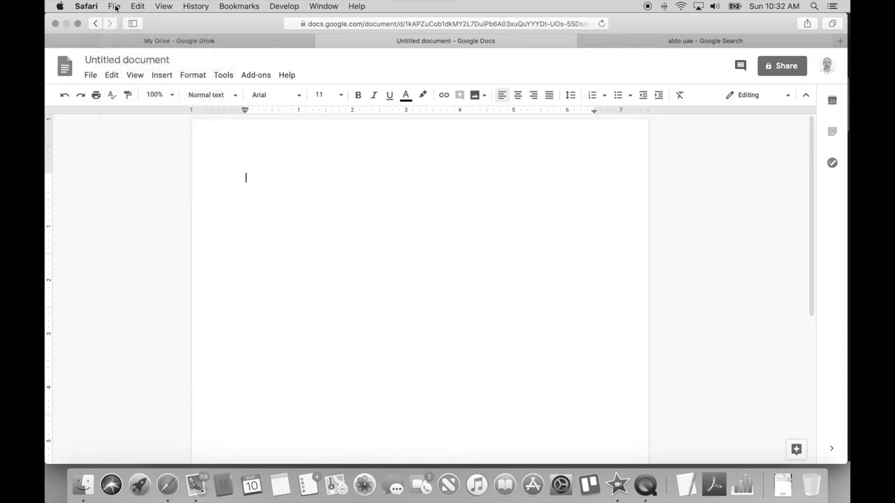
{"action": "left_click", "coordinate": [90, 75]}
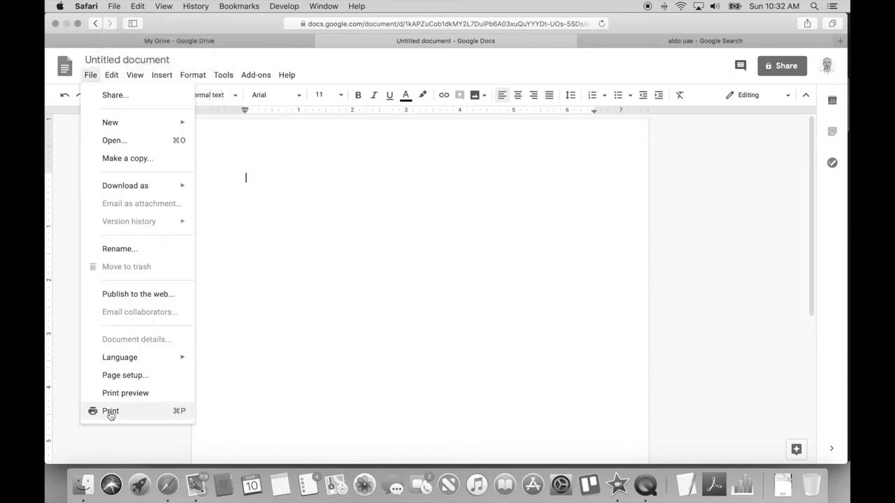
{"action": "left_click", "coordinate": [115, 6]}
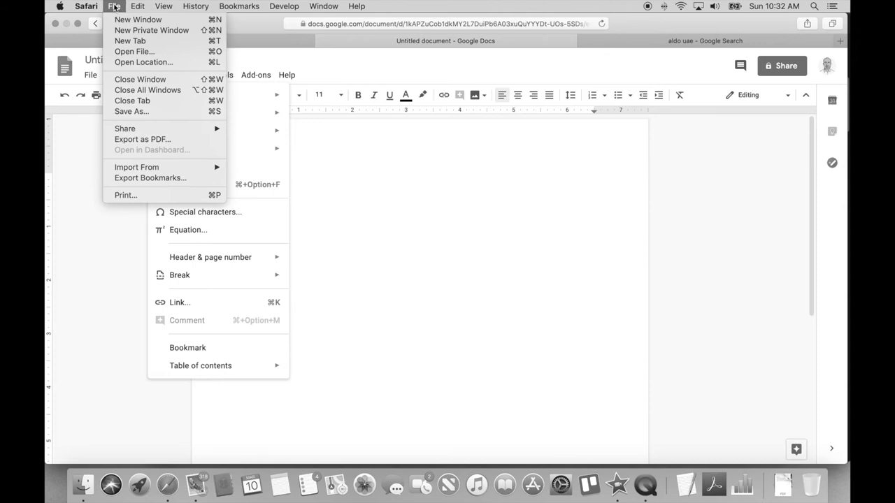
{"action": "mouse_move", "coordinate": [125, 196]}
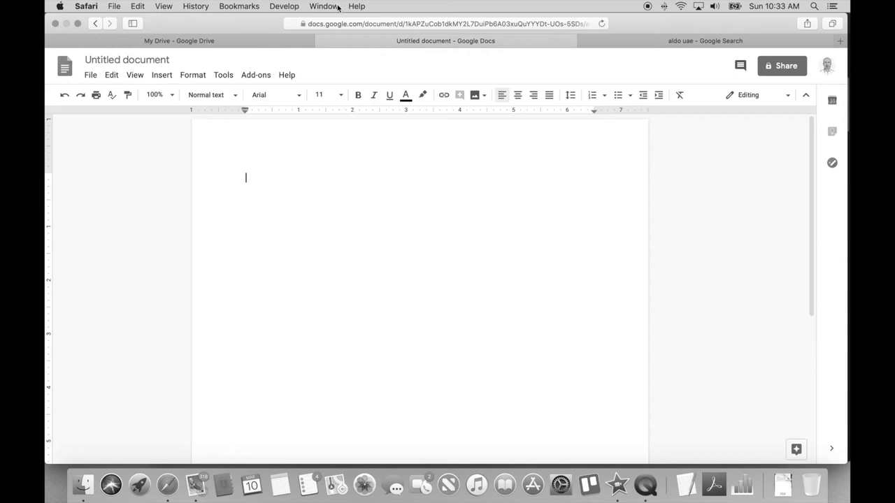
{"action": "mouse_move", "coordinate": [324, 6]}
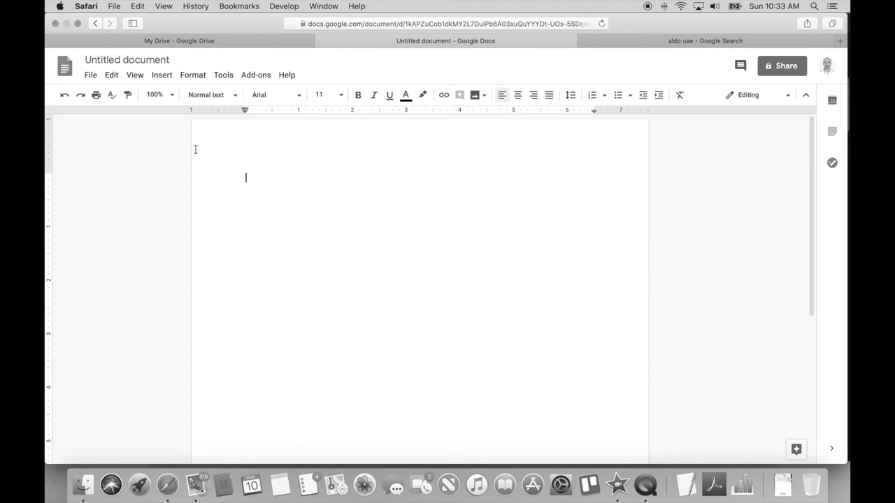
{"action": "mouse_move", "coordinate": [256, 78]}
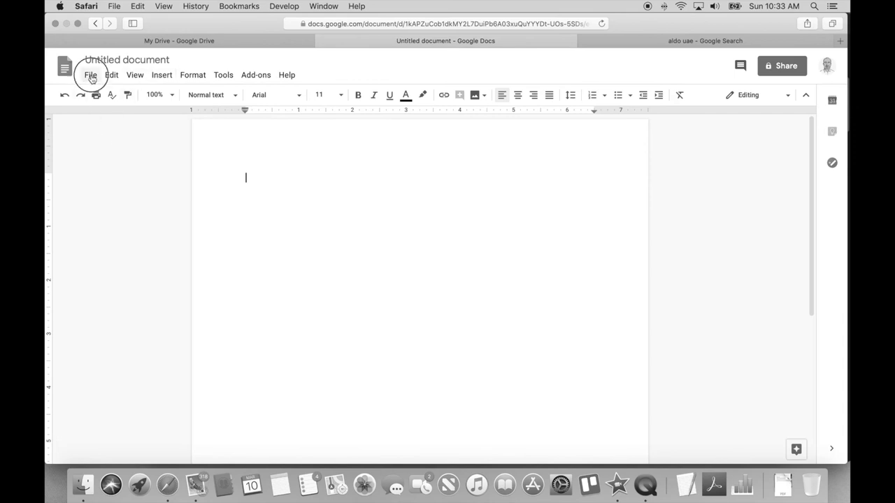
{"action": "mouse_move", "coordinate": [235, 302]}
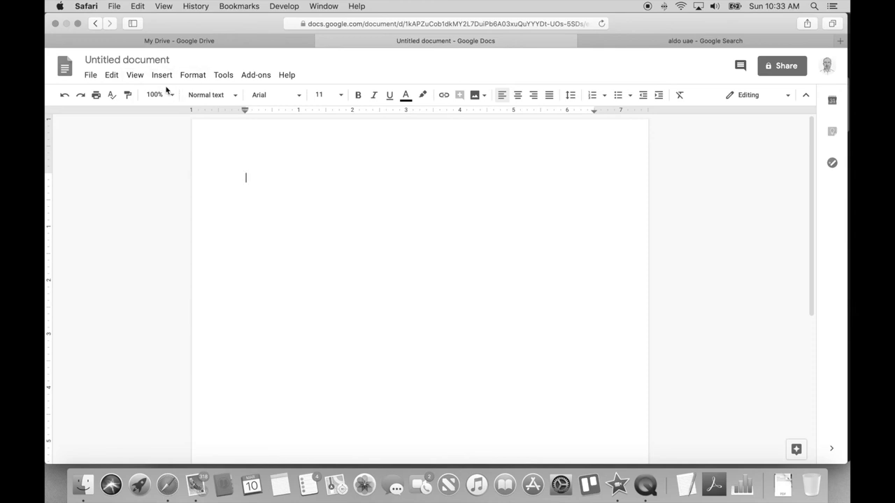
{"action": "left_click", "coordinate": [115, 6]}
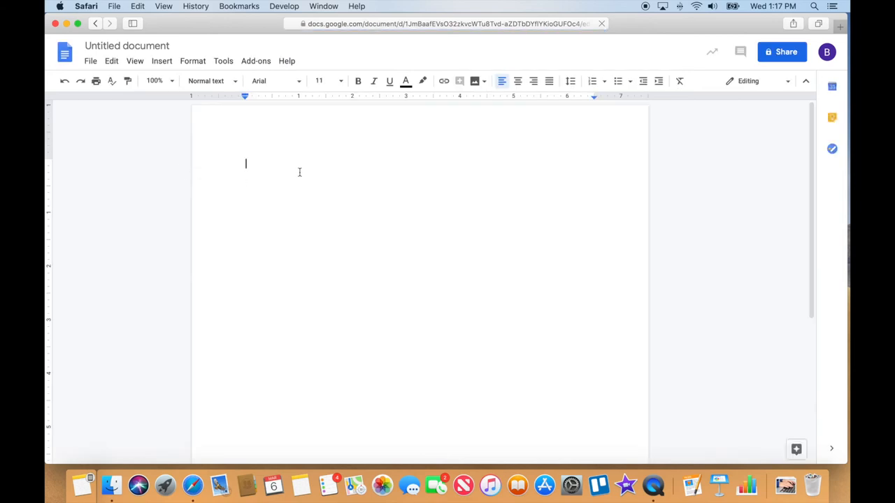
{"action": "mouse_move", "coordinate": [522, 244]}
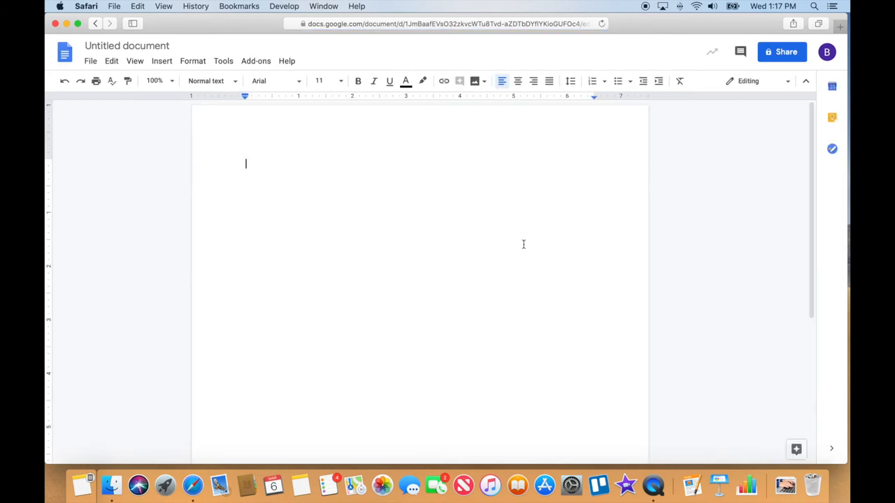
{"action": "mouse_move", "coordinate": [702, 213]}
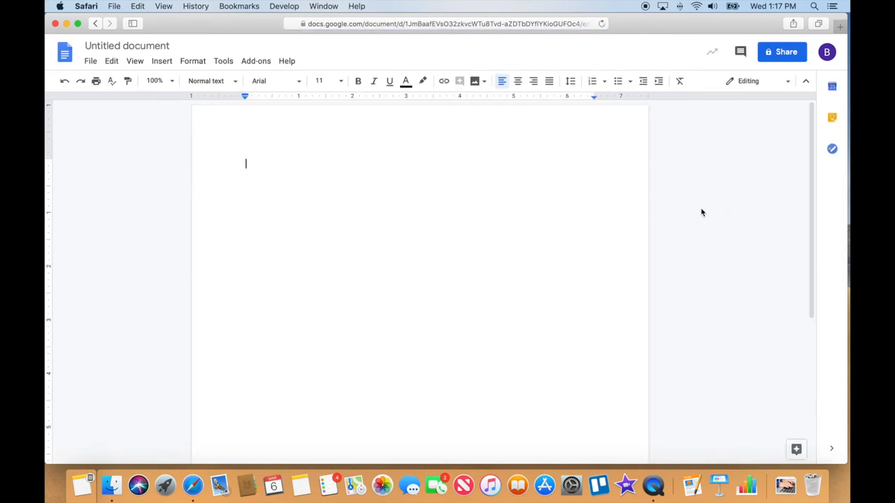
{"action": "mouse_move", "coordinate": [389, 182]}
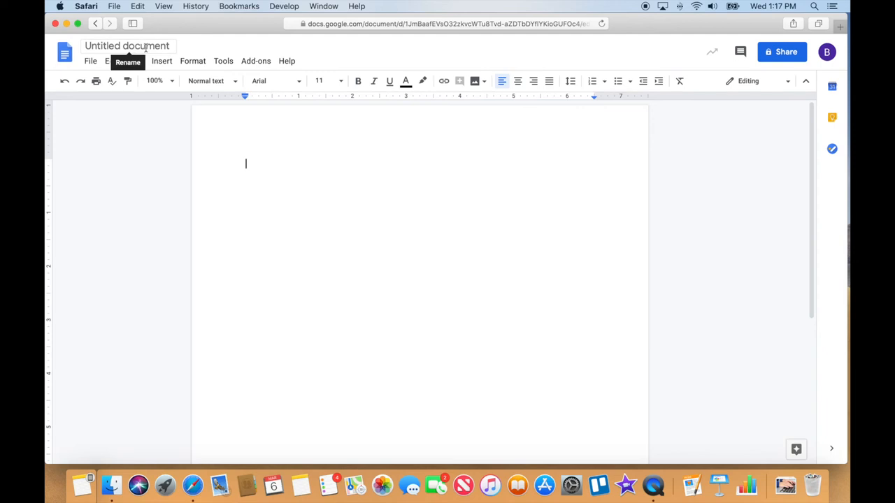
Title the untitled document 'My Frog Poem'.
{"action": "left_click", "coordinate": [128, 45]}
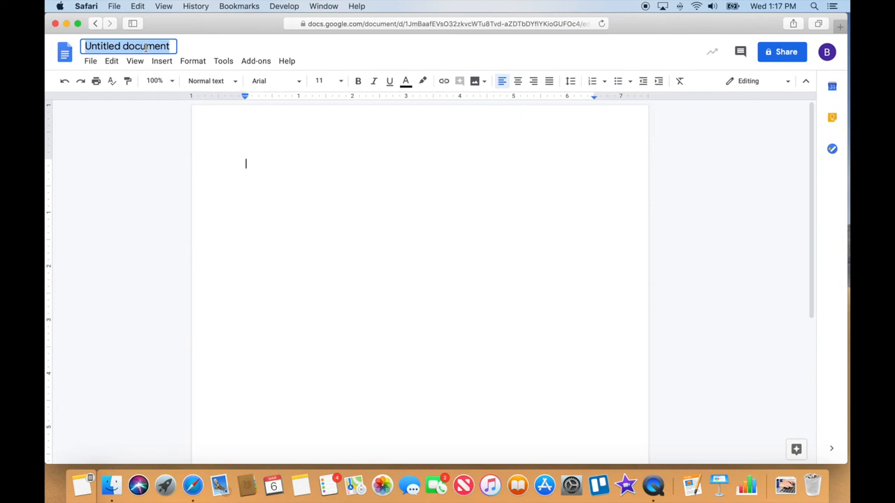
{"action": "type", "text": "My Frog Poem"}
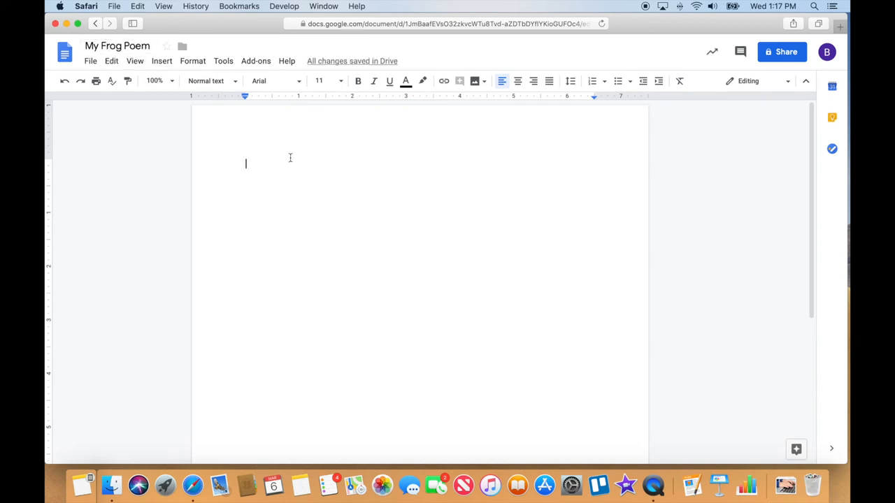
{"action": "mouse_move", "coordinate": [353, 62]}
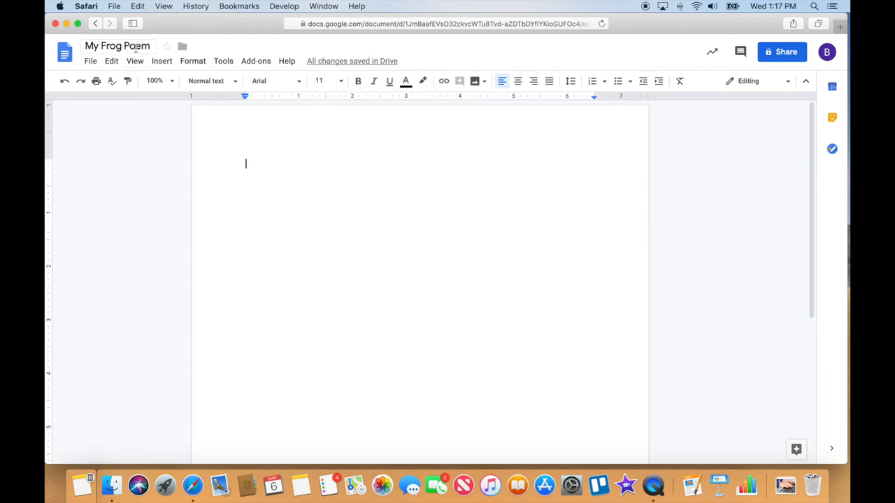
{"action": "mouse_move", "coordinate": [324, 176]}
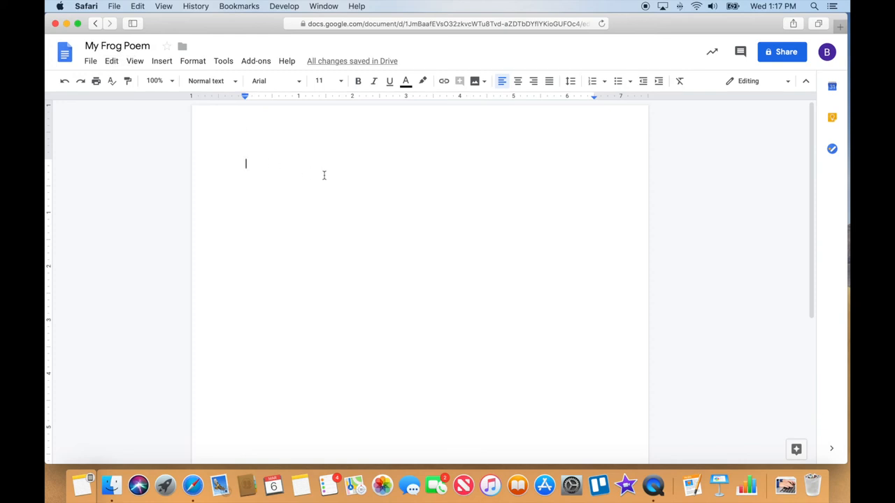
{"action": "mouse_move", "coordinate": [315, 221]}
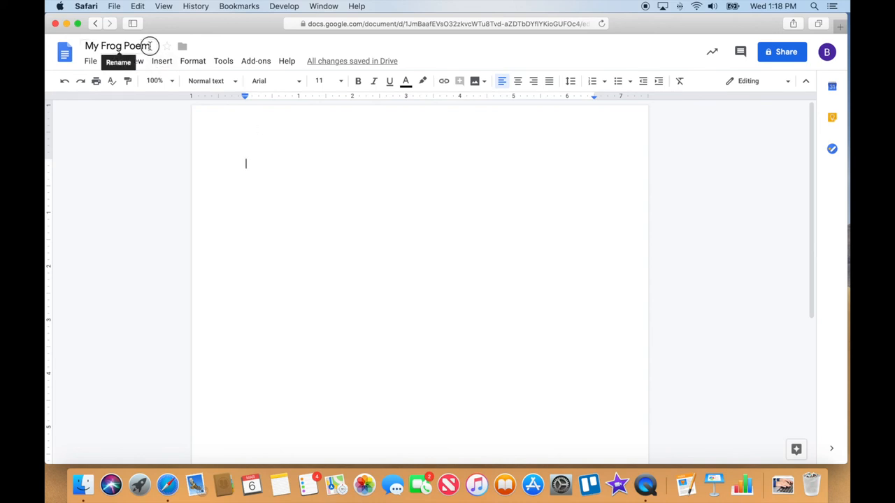
Rename the document from 'My Frog Poem' to 'Brad Flickinger Frog Poem'.
{"action": "left_click", "coordinate": [118, 46]}
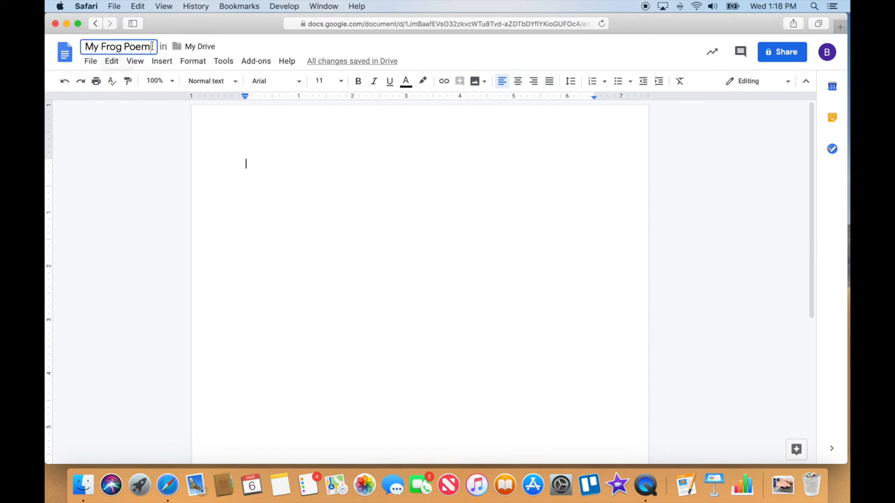
{"action": "double_click", "coordinate": [118, 46]}
{"action": "type", "text": "Brad Flickinger"}
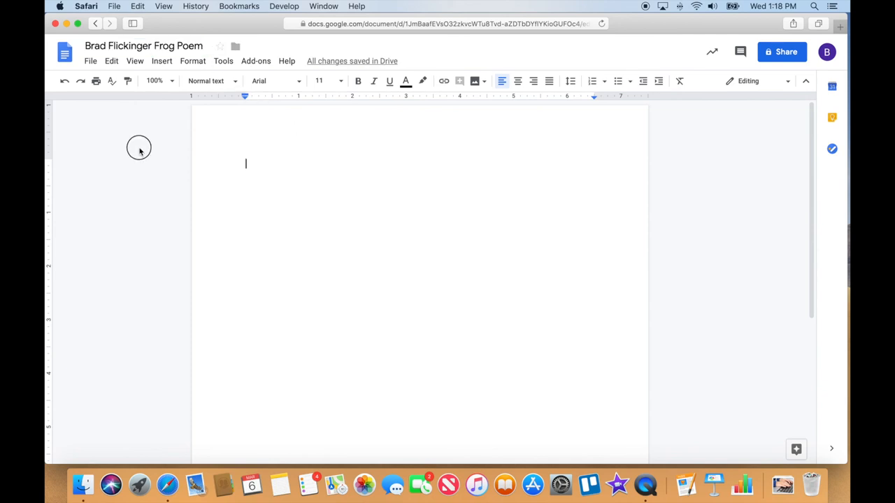
{"action": "mouse_move", "coordinate": [344, 154]}
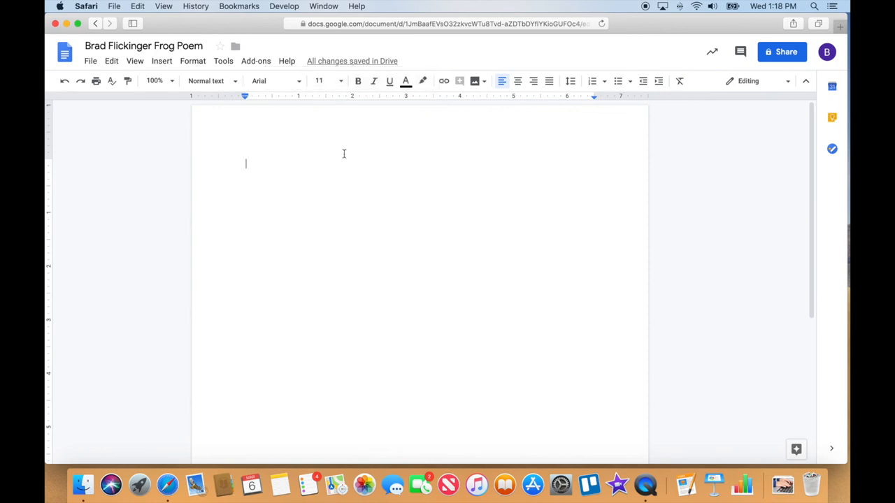
{"action": "mouse_move", "coordinate": [245, 185]}
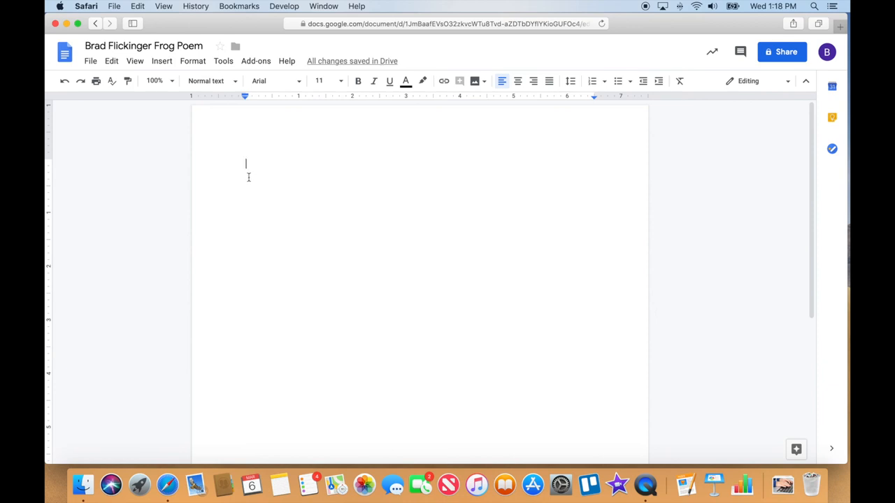
{"action": "mouse_move", "coordinate": [177, 156]}
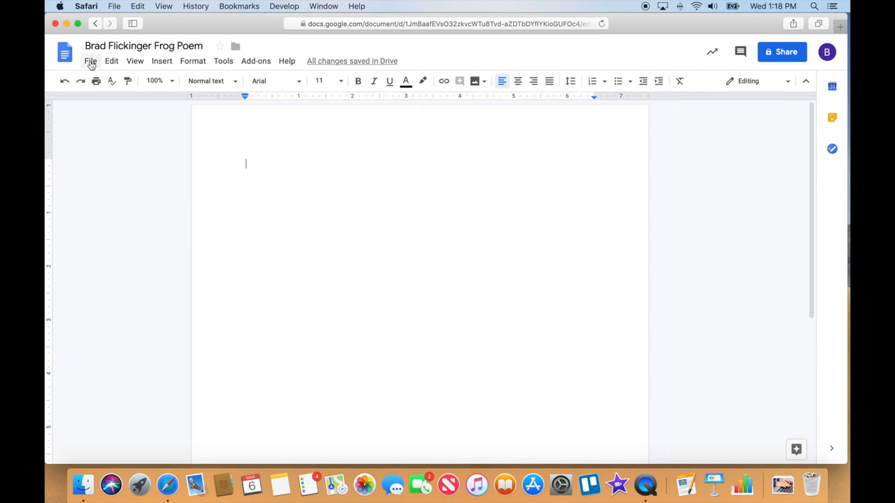
Show the File > New choices: Document, Spreadsheet, Presentation.
{"action": "left_click", "coordinate": [89, 61]}
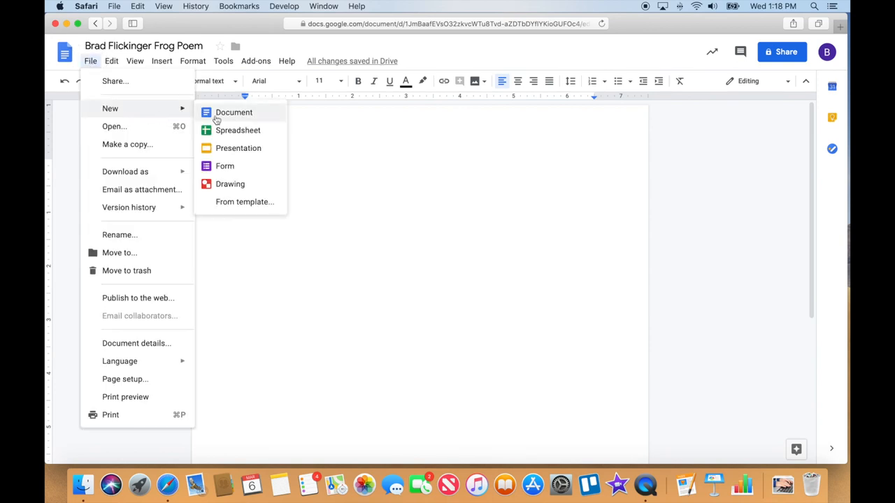
{"action": "mouse_move", "coordinate": [155, 112]}
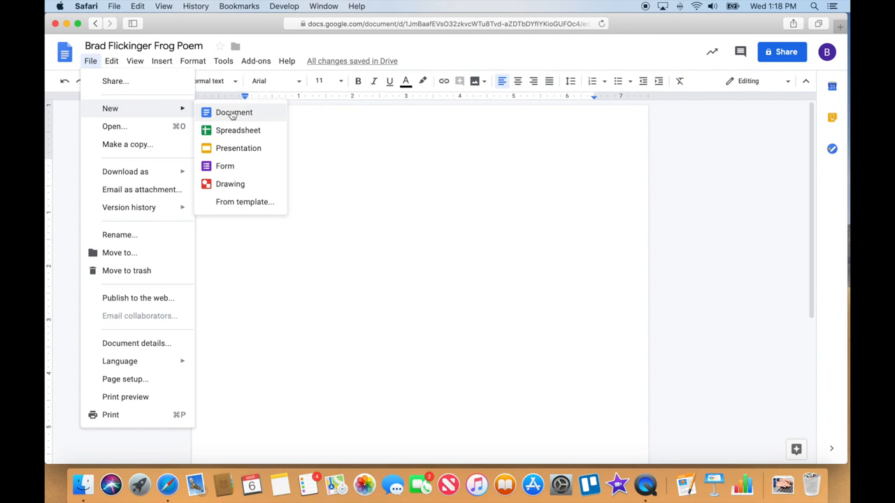
{"action": "mouse_move", "coordinate": [235, 117]}
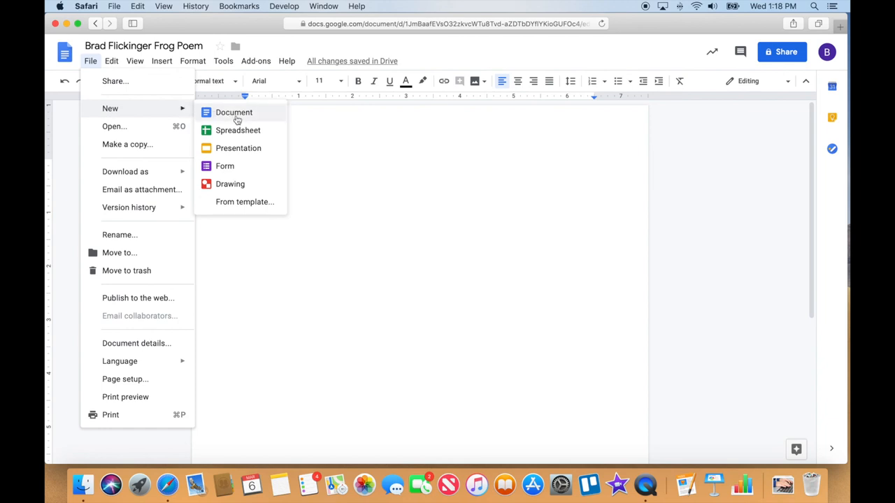